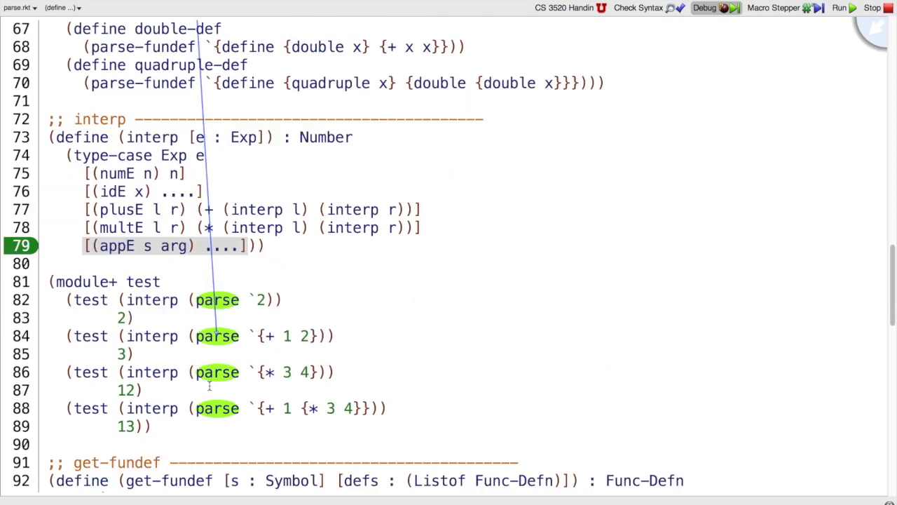
- Review the get-fundef tests, noting the empty-list error case, and select the placeholder body
{"action": "scroll", "scroll_direction": "down", "scroll_amount": 3}
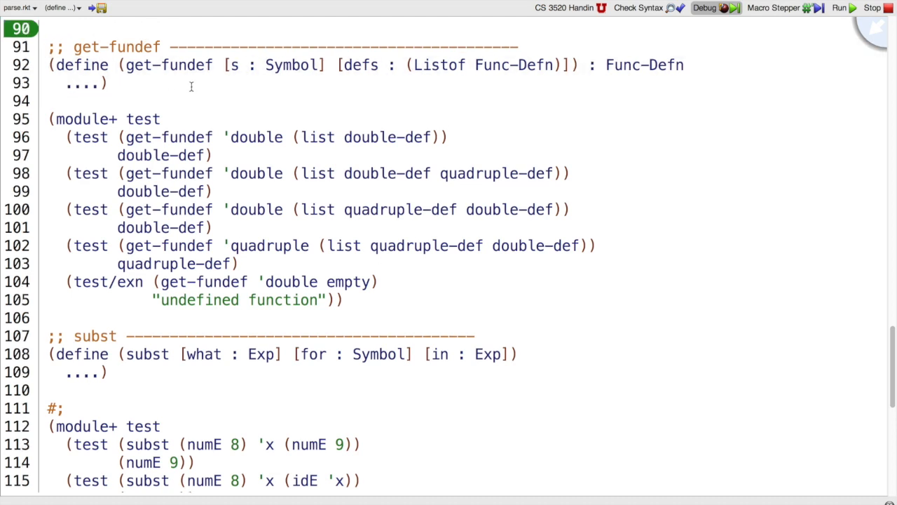
{"action": "double_click", "coordinate": [253, 138]}
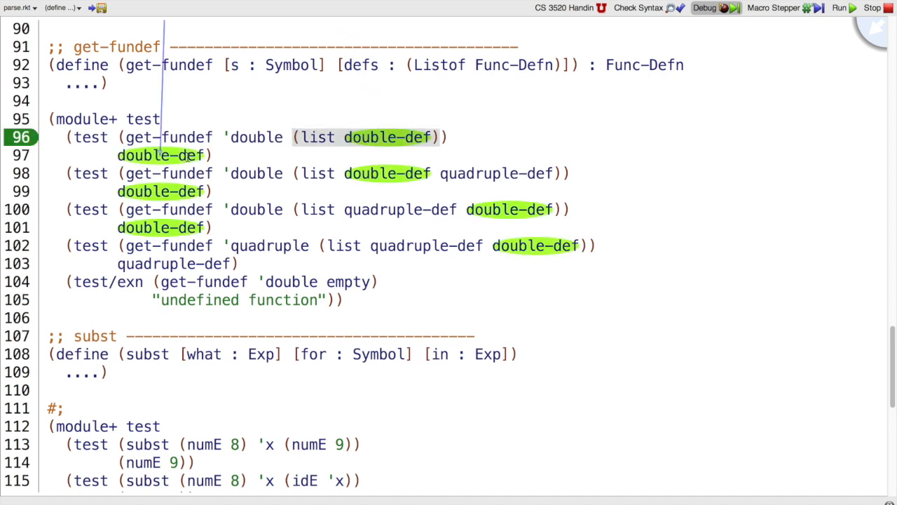
{"action": "double_click", "coordinate": [160, 154]}
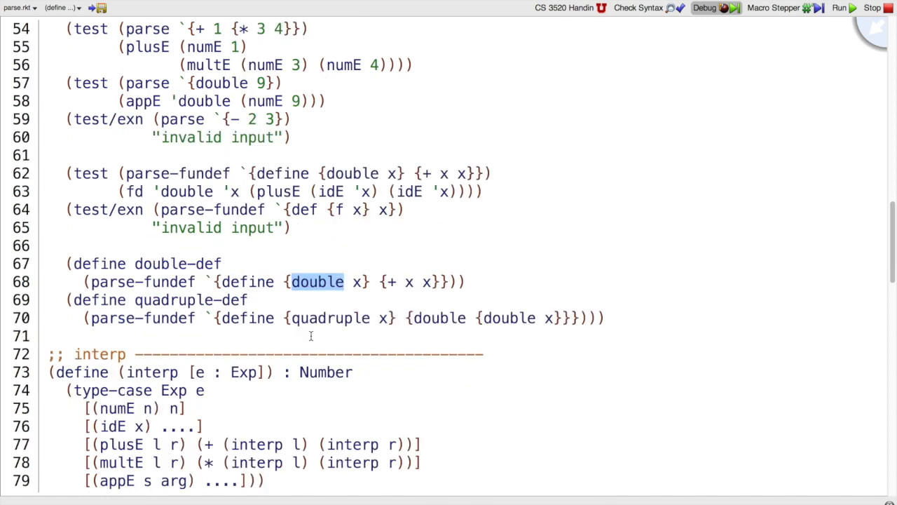
{"action": "scroll", "scroll_direction": "down", "scroll_amount": 3}
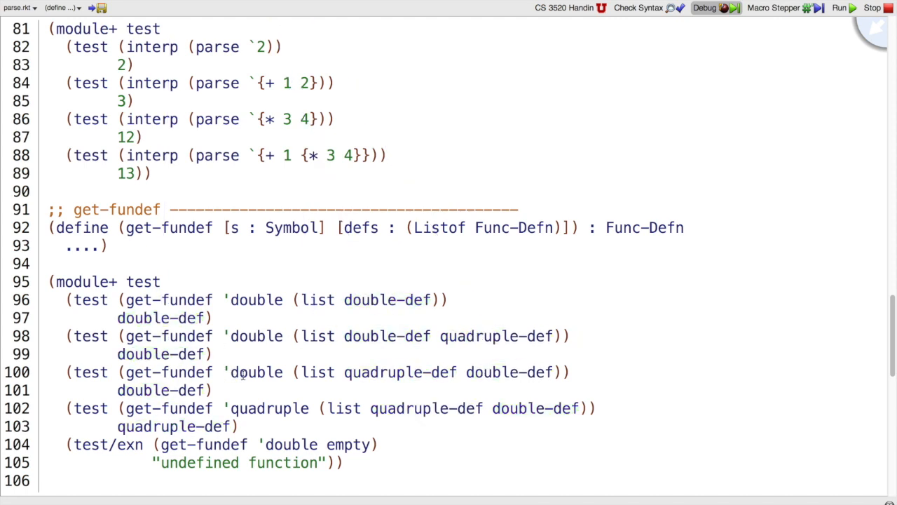
{"action": "double_click", "coordinate": [252, 372]}
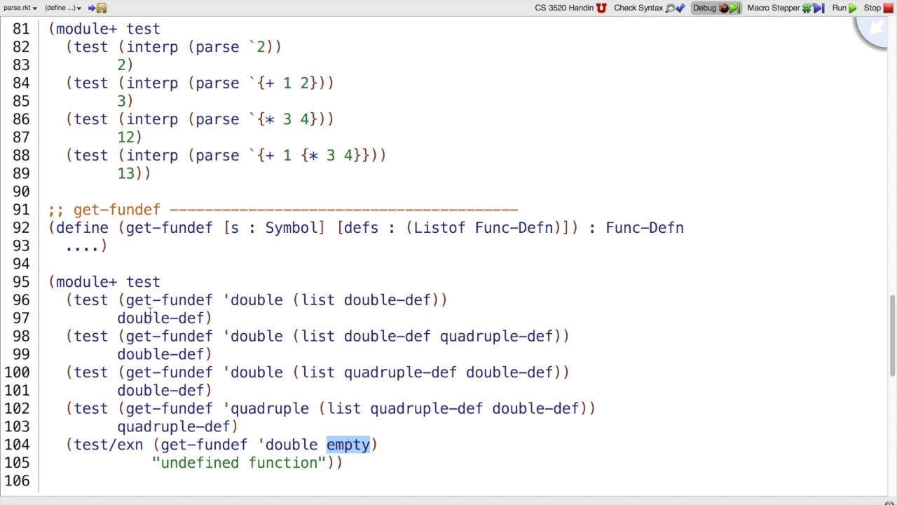
{"action": "left_click", "coordinate": [140, 245]}
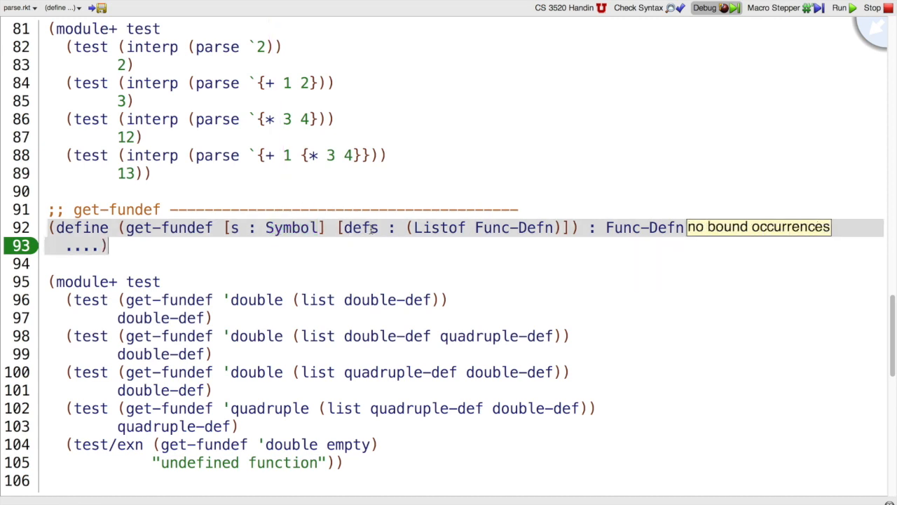
{"action": "mouse_move", "coordinate": [568, 261]}
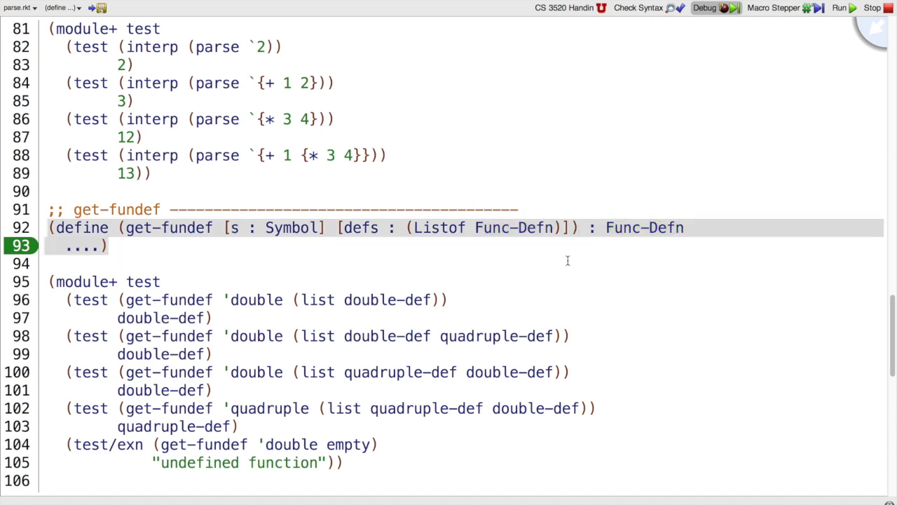
{"action": "double_click", "coordinate": [84, 246]}
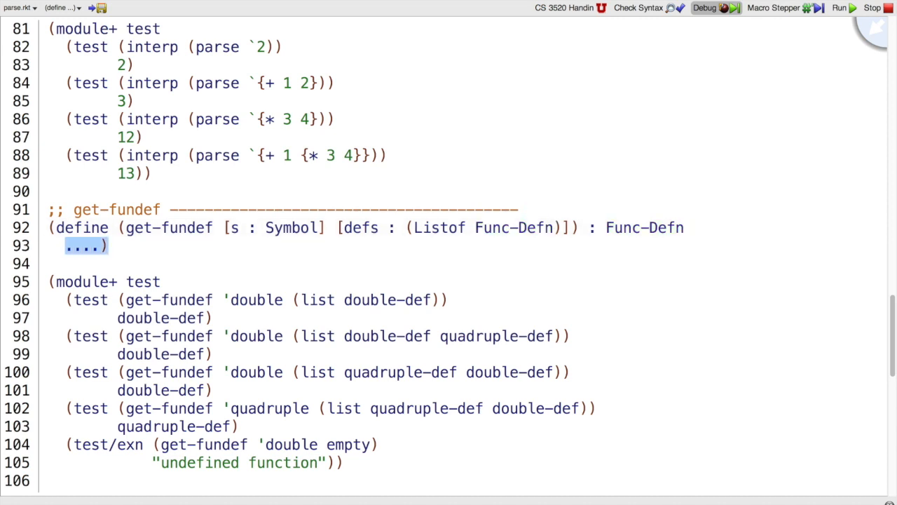
- Write a type-case over (Listof Func-Defn) defs with empty and (cons def rst-defs) clauses recursing via (get-fundef s rst-defs)
{"action": "type", "text": "(type-case (L"}
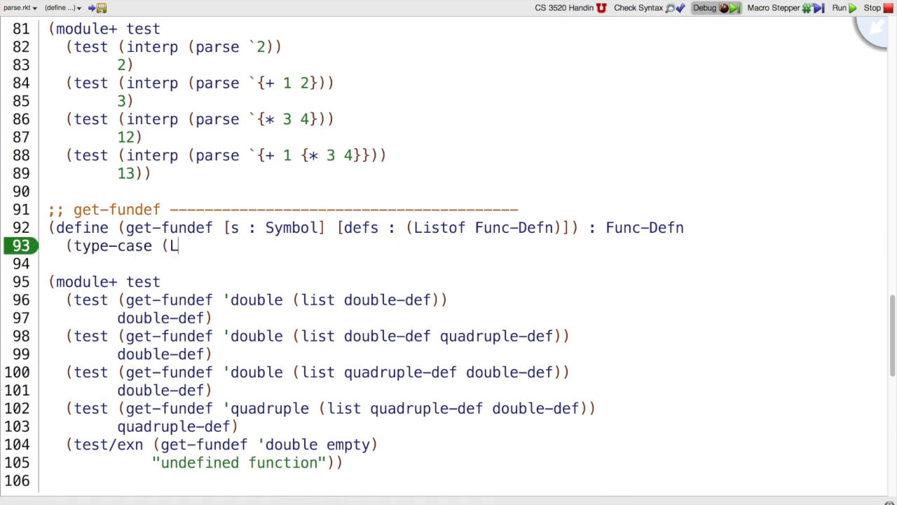
{"action": "type", "text": "istof Func-Defn) defs"}
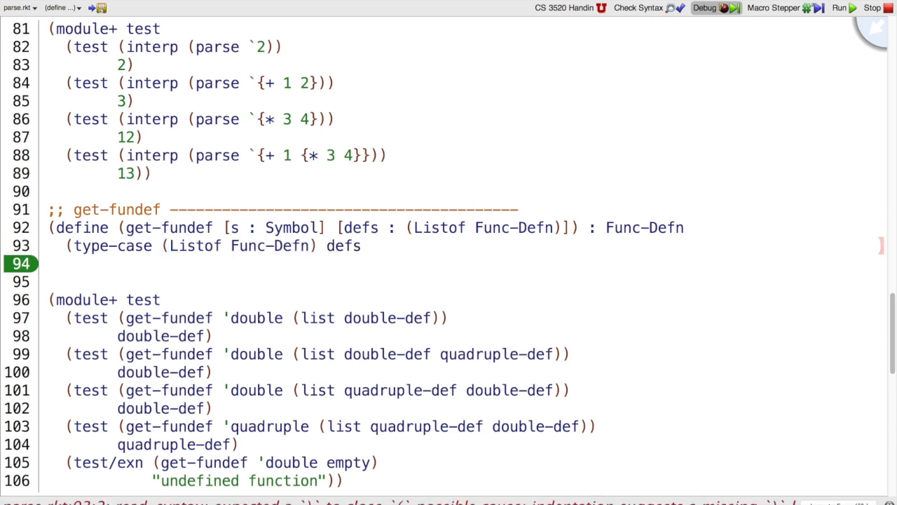
{"action": "type", "text": "[empty ...."}
{"action": "type", "text": "[(con"}
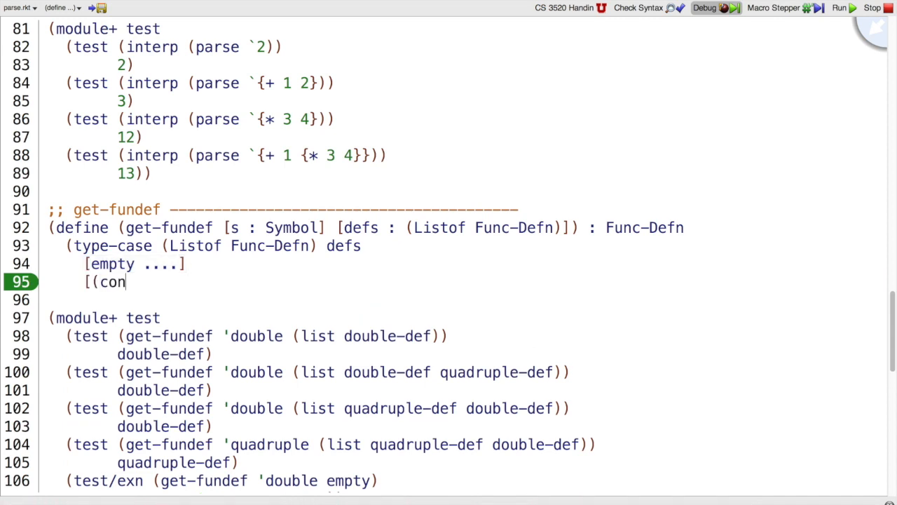
{"action": "type", "text": "s def rst"}
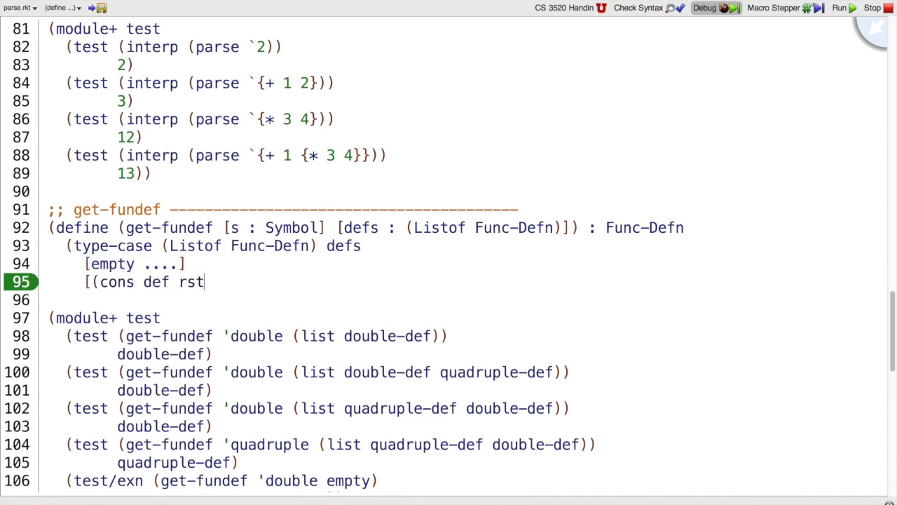
{"action": "type", "text": "-defs)"}
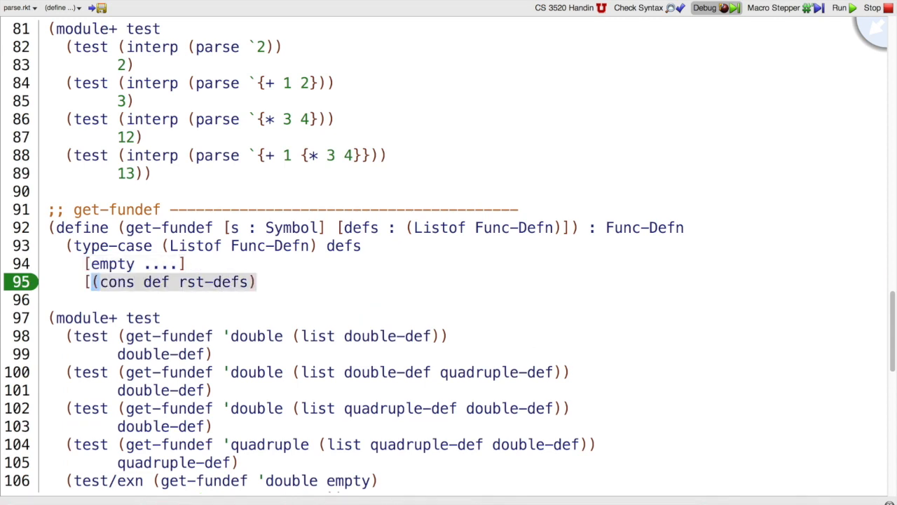
{"action": "type", "text": ".... def"}
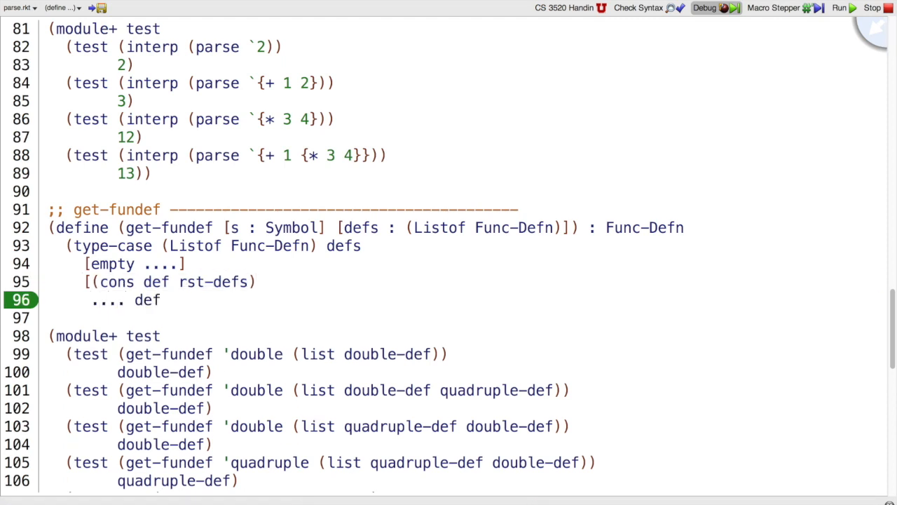
{"action": "type", "text": ".... rst-de"}
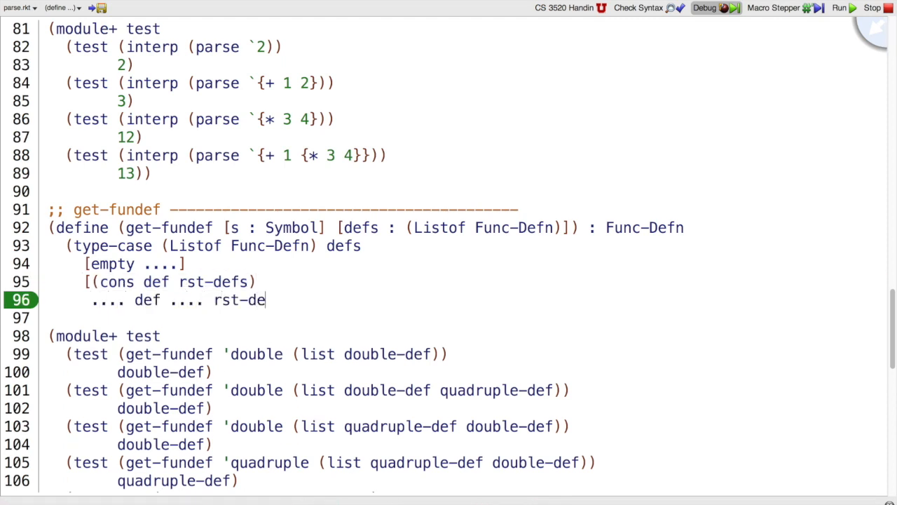
{"action": "type", "text": "fs ...]))"}
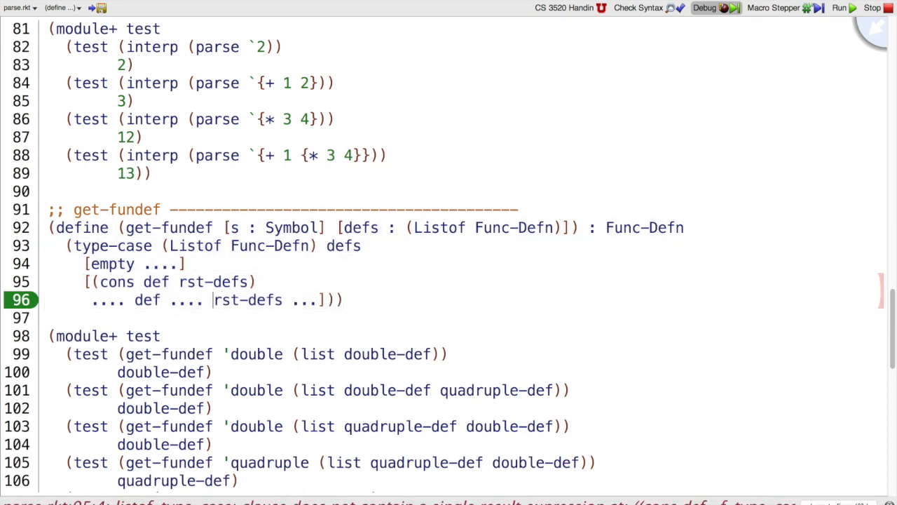
{"action": "type", "text": "(get-fun"}
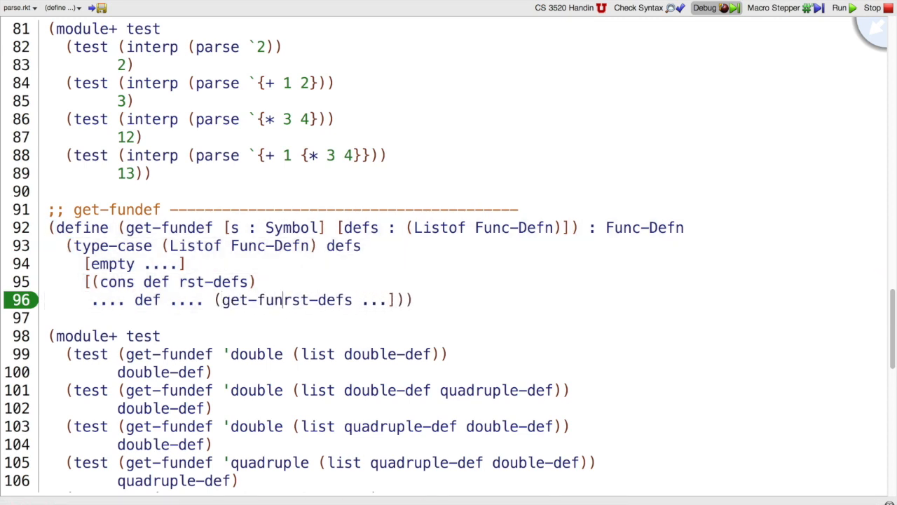
{"action": "type", "text": "def"}
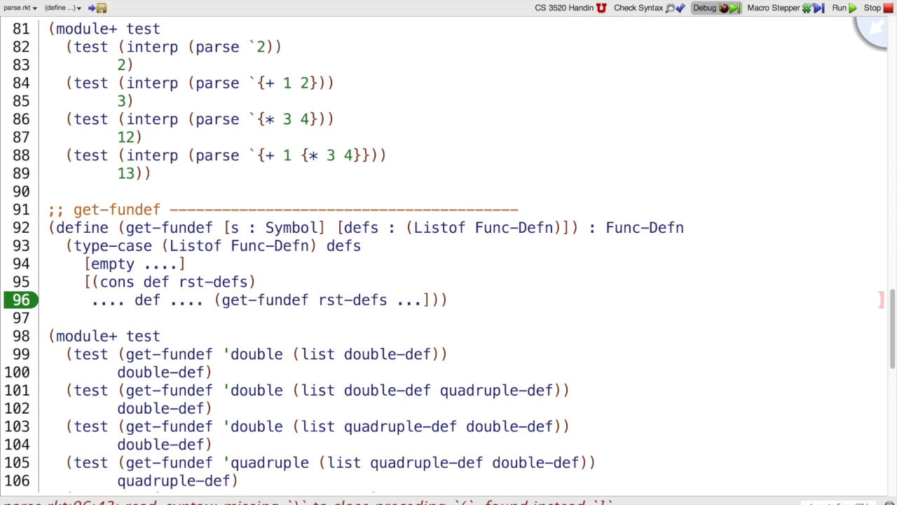
{"action": "type", "text": "s"}
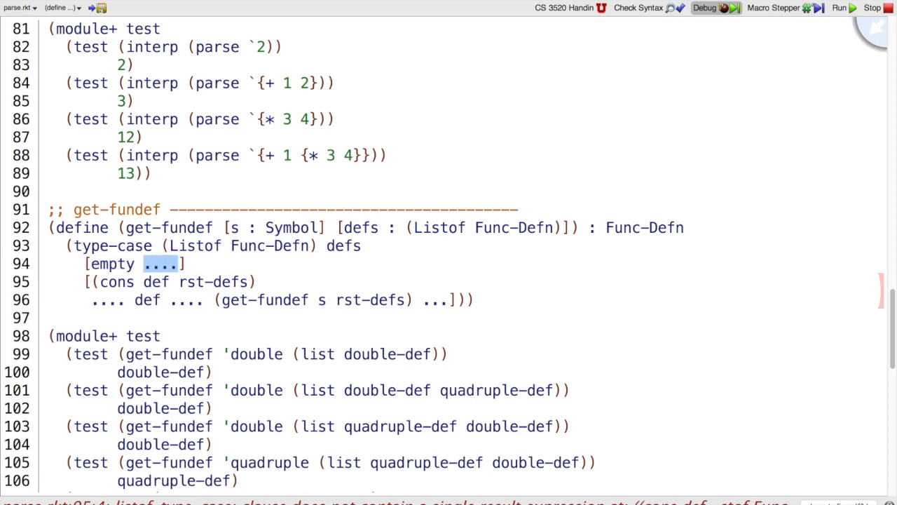
- Make the empty clause raise (error 'get-fundef "undefined function") and add s to the cons template
{"action": "scroll", "scroll_direction": "down", "scroll_amount": 3}
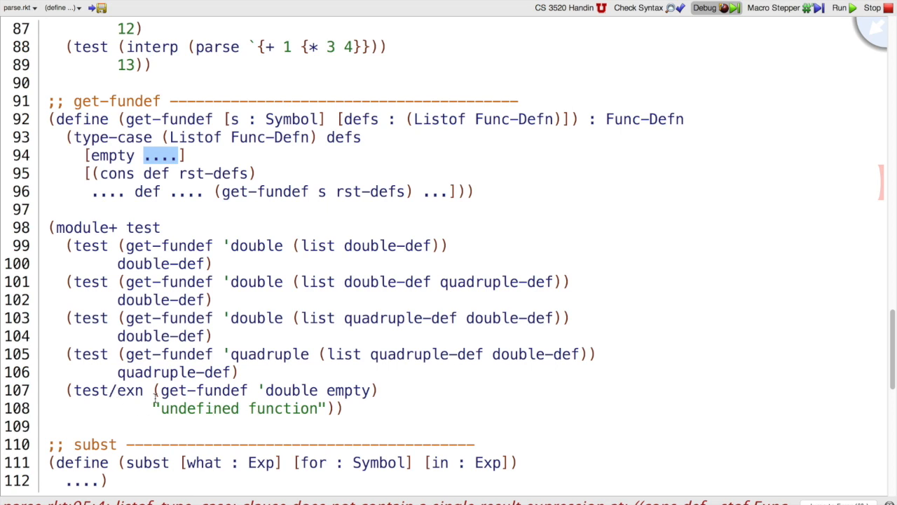
{"action": "type", "text": "(error"}
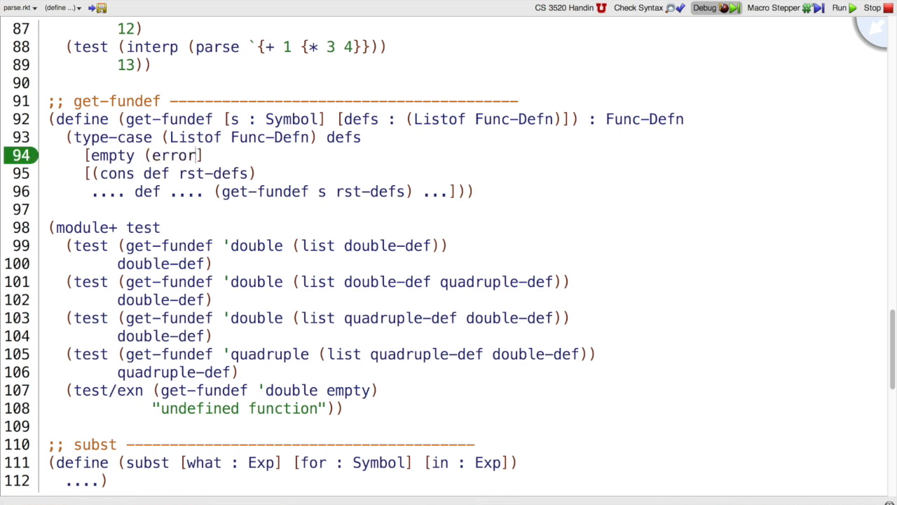
{"action": "type", "text": "'get-funde]"}
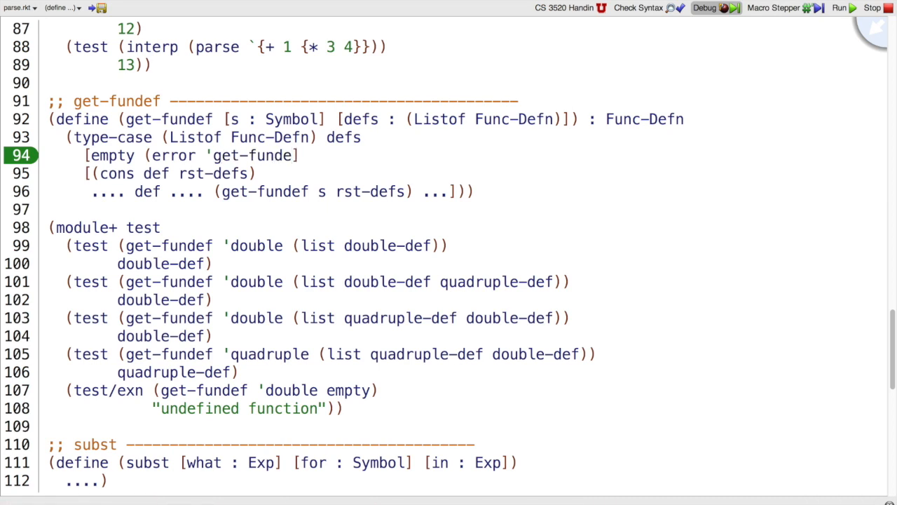
{"action": "type", "text": "\"undefined function"}
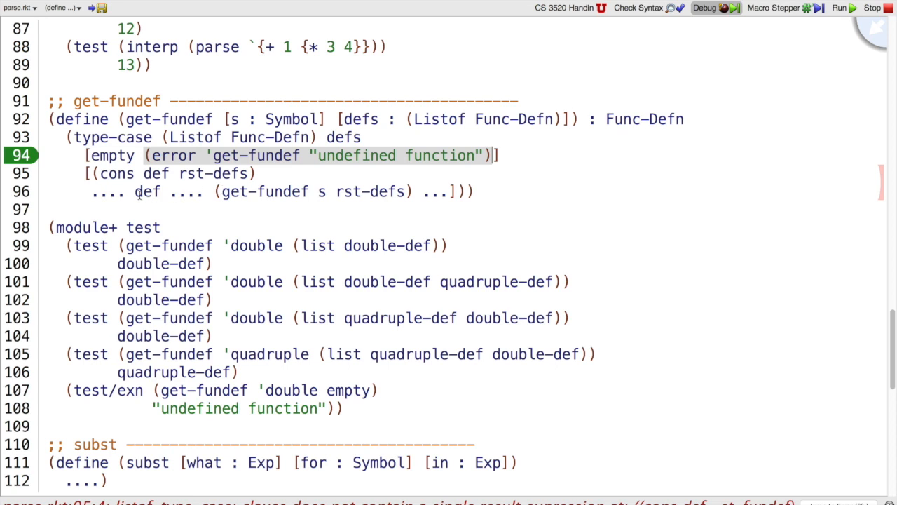
{"action": "type", "text": "s ... def ...."}
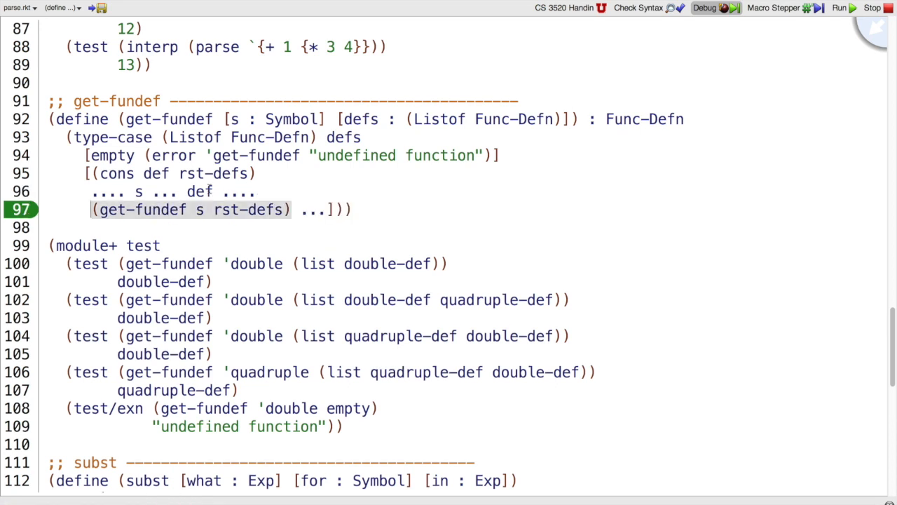
- Write (if (symbol=? s (fd-name def)) def (get-fundef s rst-defs)) in the cons clause and run the tests
{"action": "double_click", "coordinate": [199, 190]}
{"action": "type", "text": "(if (symbol=? s (fd-name "}
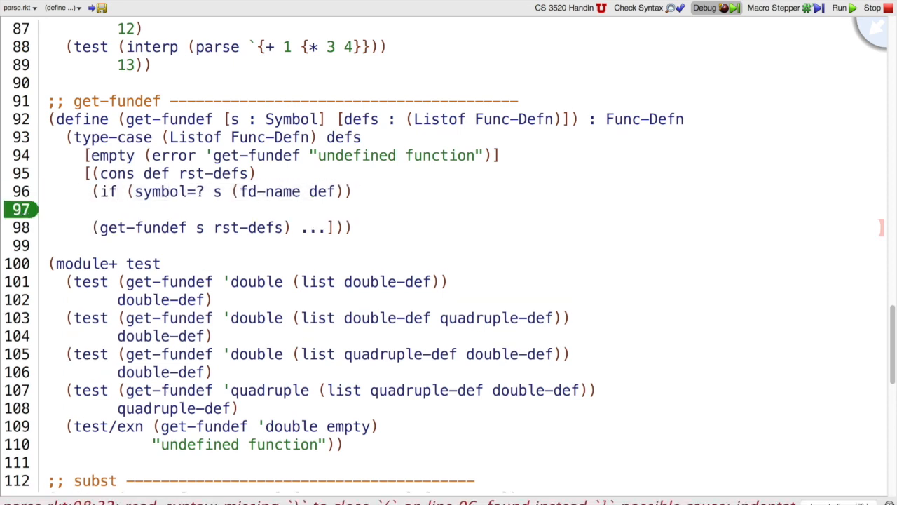
{"action": "type", "text": "def"}
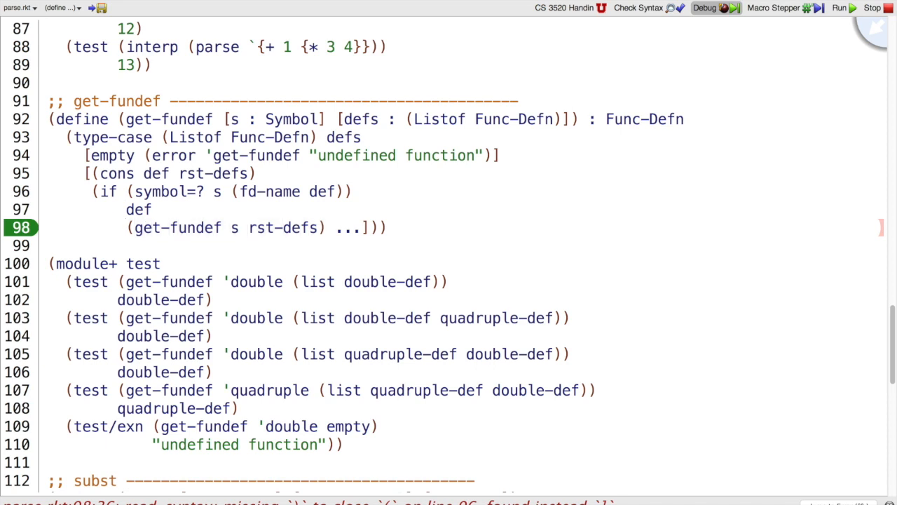
{"action": "double_click", "coordinate": [345, 227]}
{"action": "type", "text": ")"}
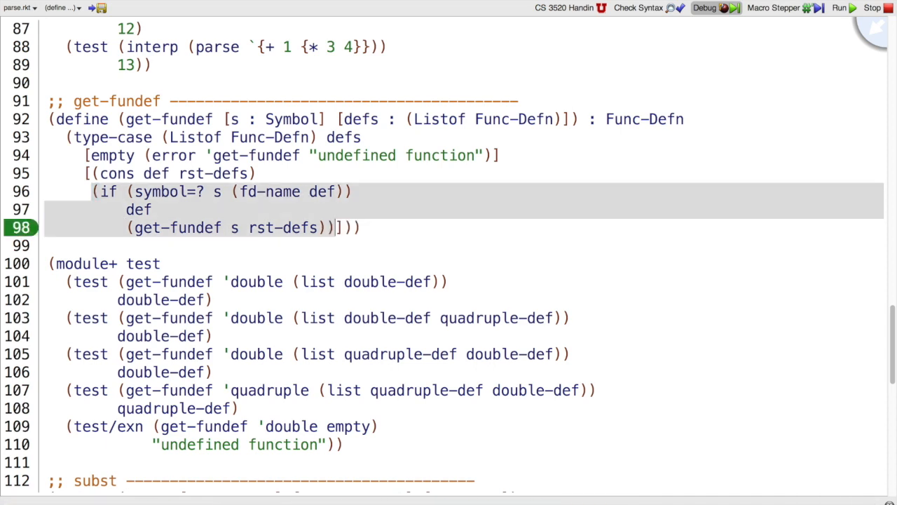
{"action": "left_click", "coordinate": [838, 9]}
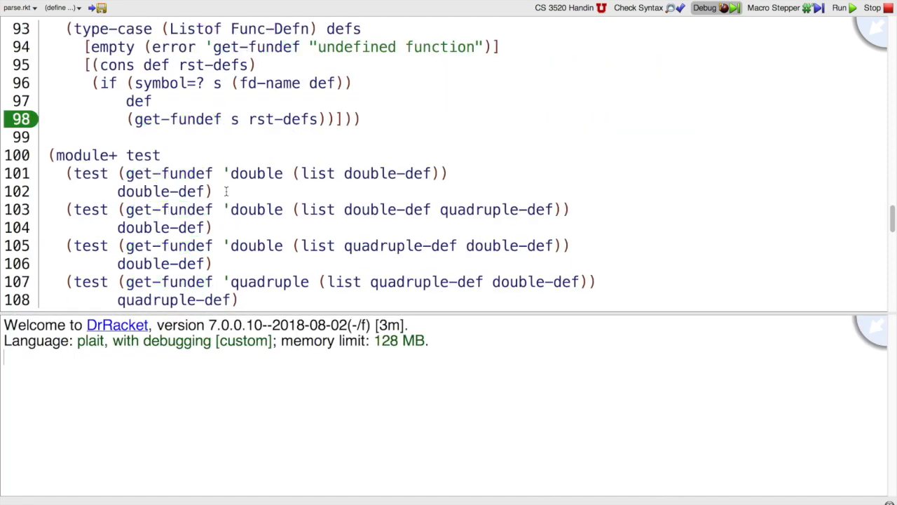
{"action": "left_click", "coordinate": [839, 9]}
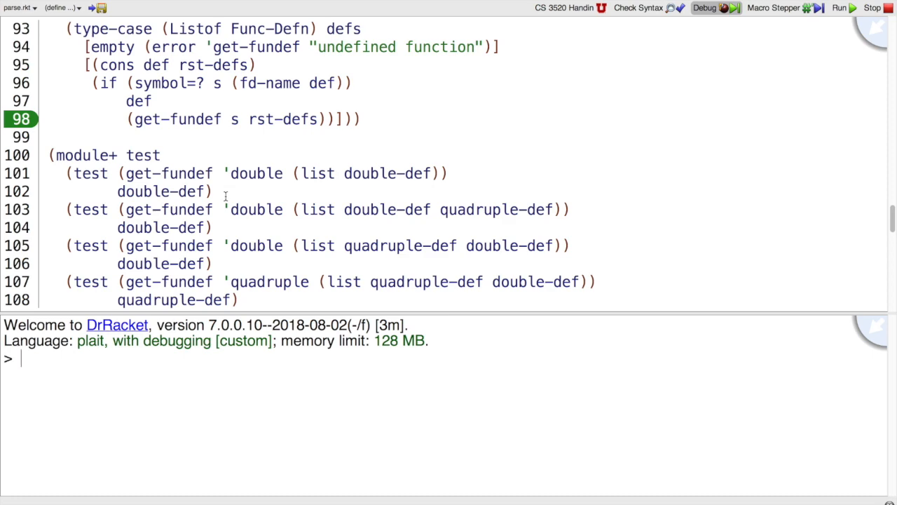